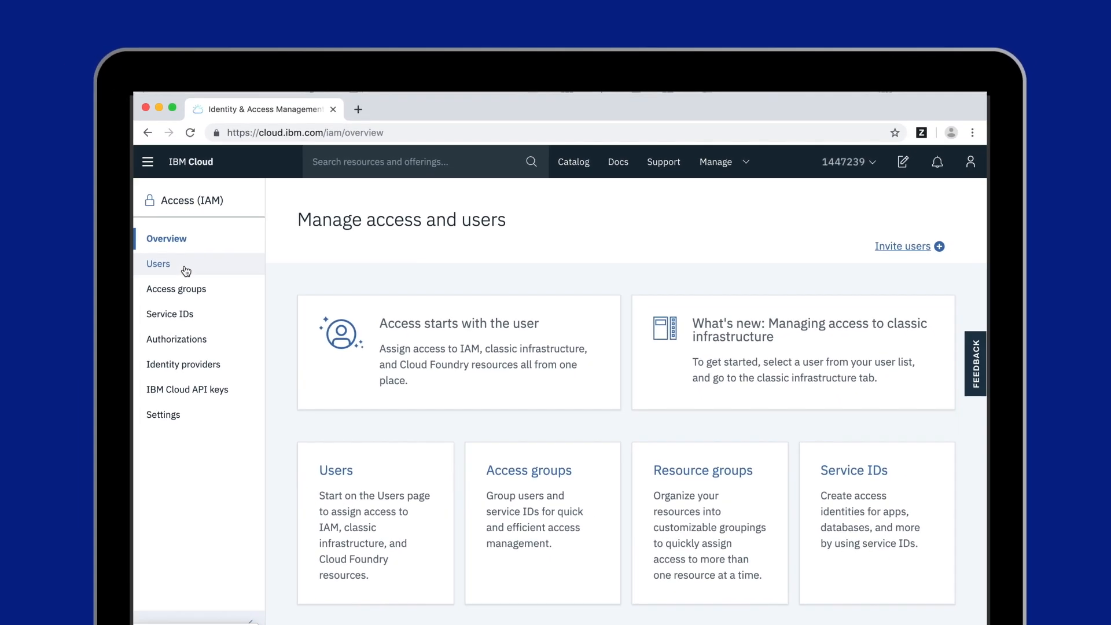
Step: Review one user's details, IP restrictions, VPN password and login settings, then return to Access groups
{"action": "left_click", "coordinate": [158, 263]}
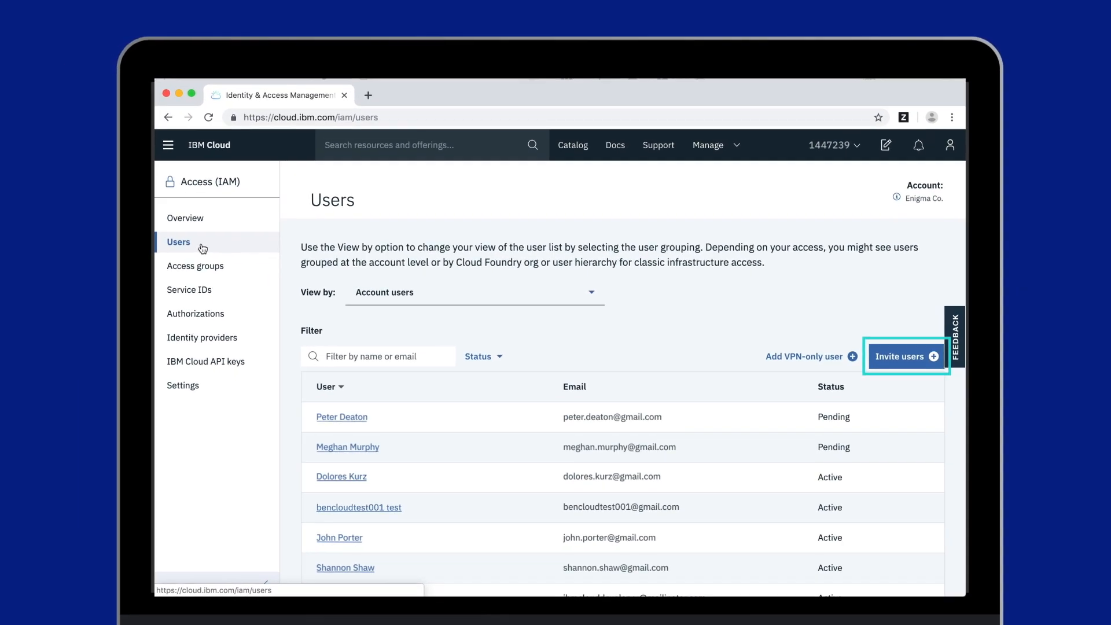
{"action": "left_click", "coordinate": [342, 417]}
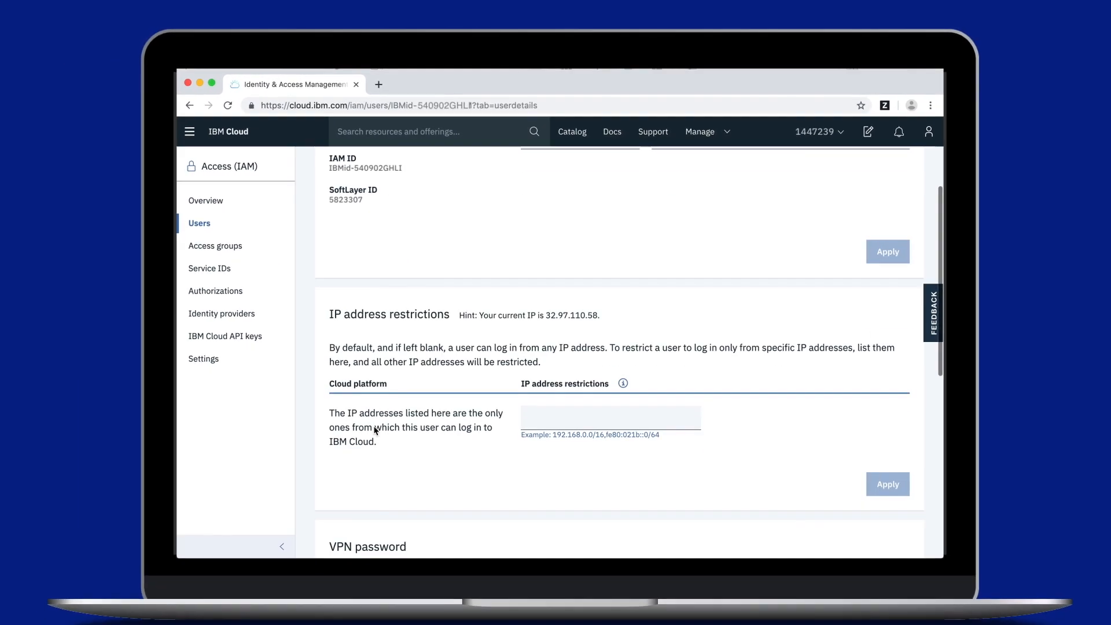
{"action": "scroll", "scroll_direction": "down", "scroll_amount": 3}
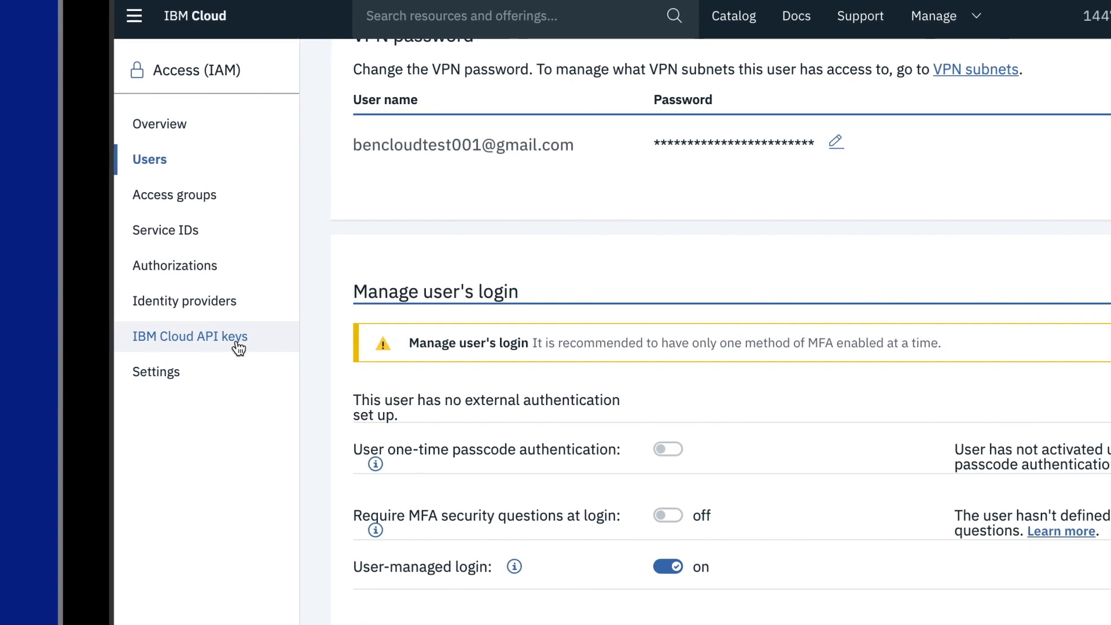
{"action": "left_click", "coordinate": [190, 336]}
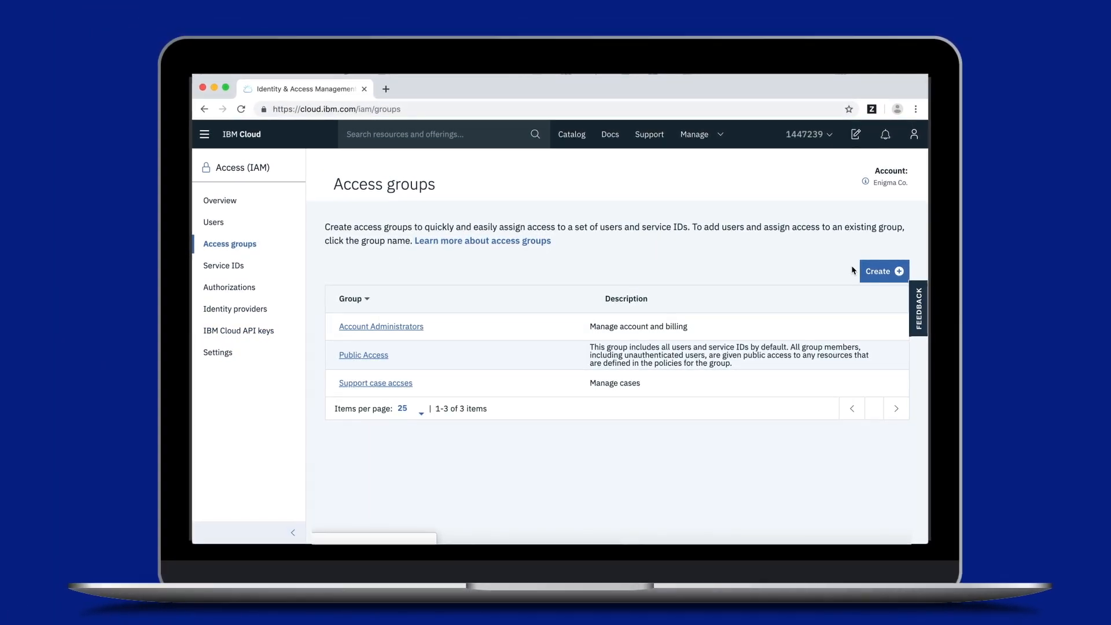
Step: Create access group 'Account Administrators' described 'Manage account and billing'
{"action": "left_click", "coordinate": [881, 271]}
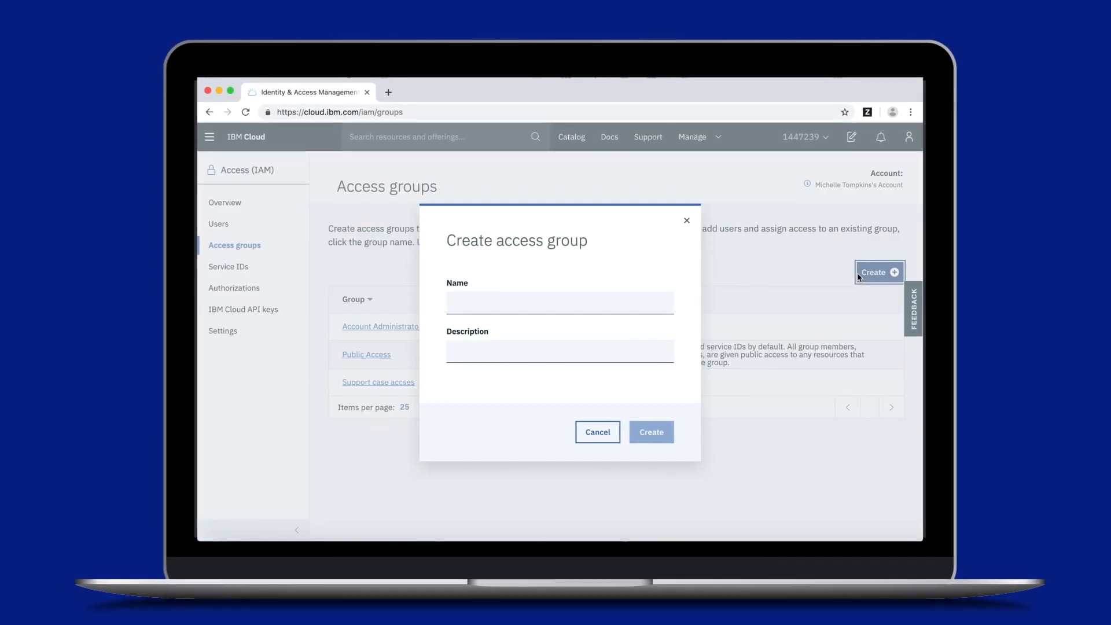
{"action": "type", "text": "A"}
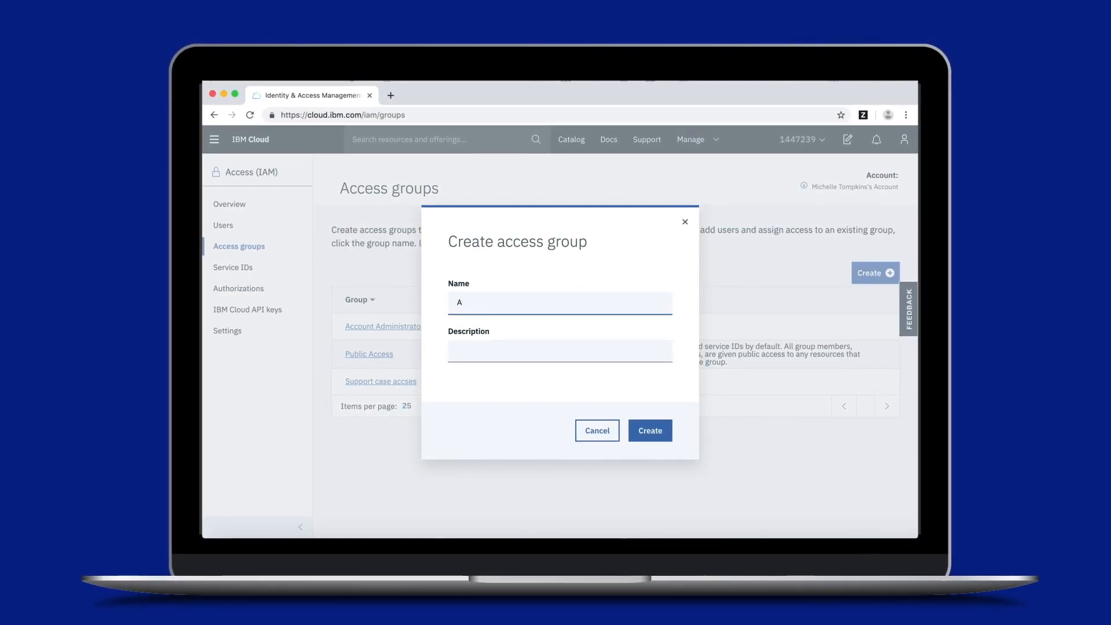
{"action": "type", "text": "Account Ac"}
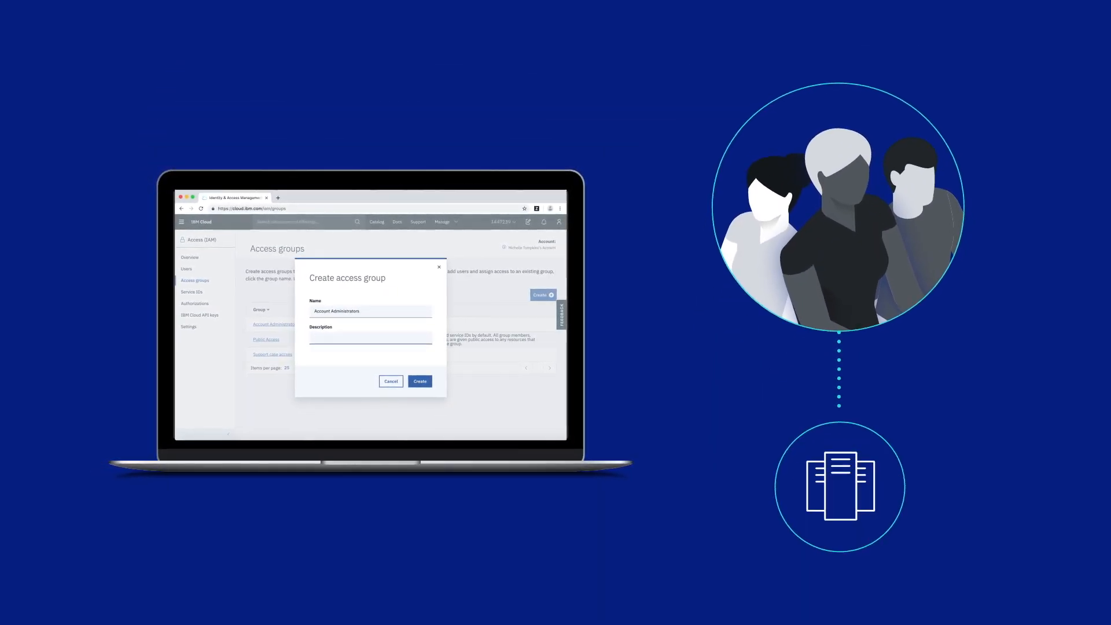
{"action": "type", "text": "Manage account and billin"}
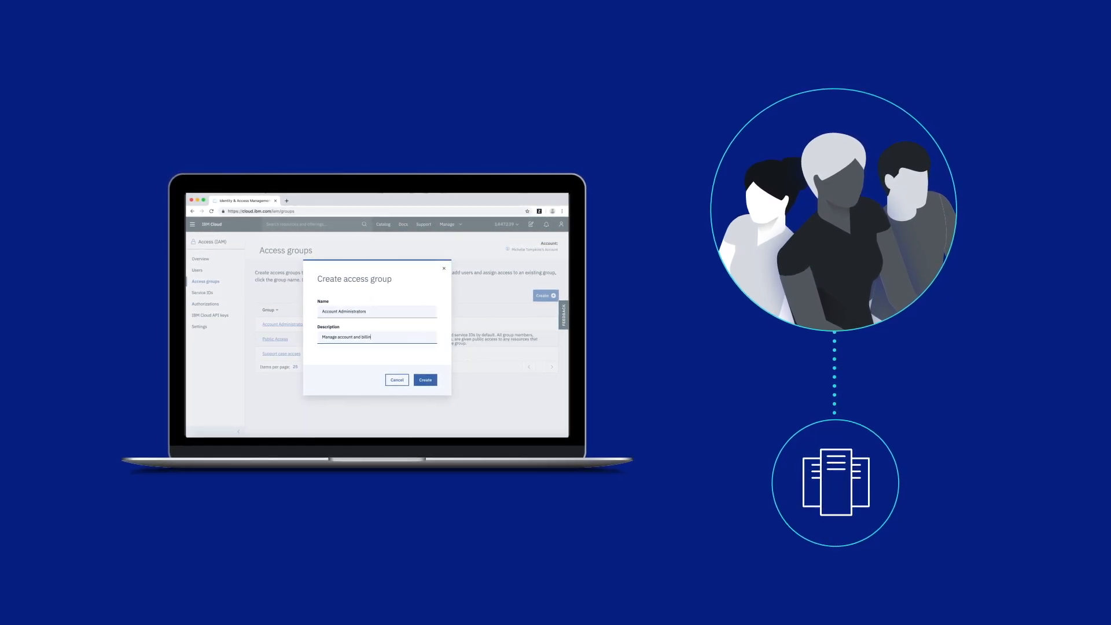
{"action": "left_click", "coordinate": [424, 379]}
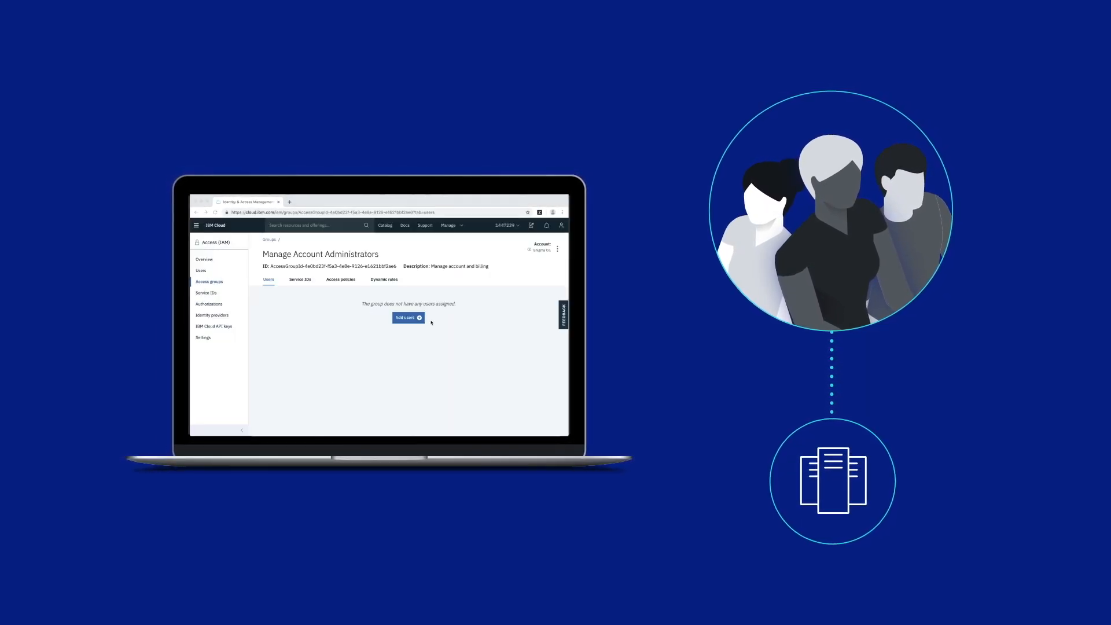
Step: Add three users to Account Administrators and start assigning access from its Access policies
{"action": "left_click", "coordinate": [405, 317]}
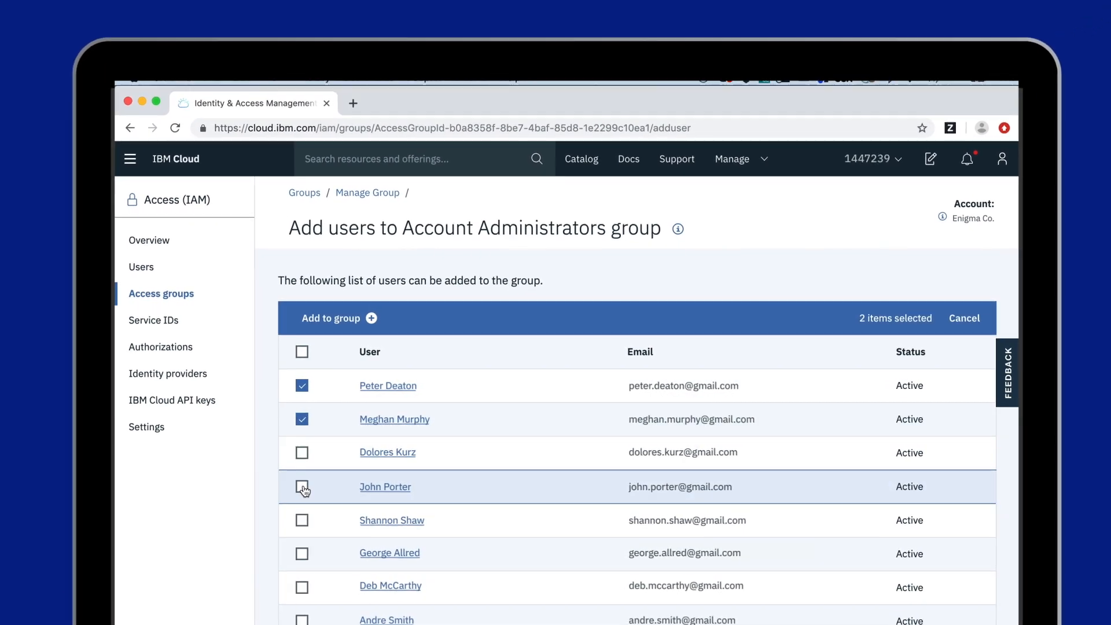
{"action": "left_click", "coordinate": [331, 317]}
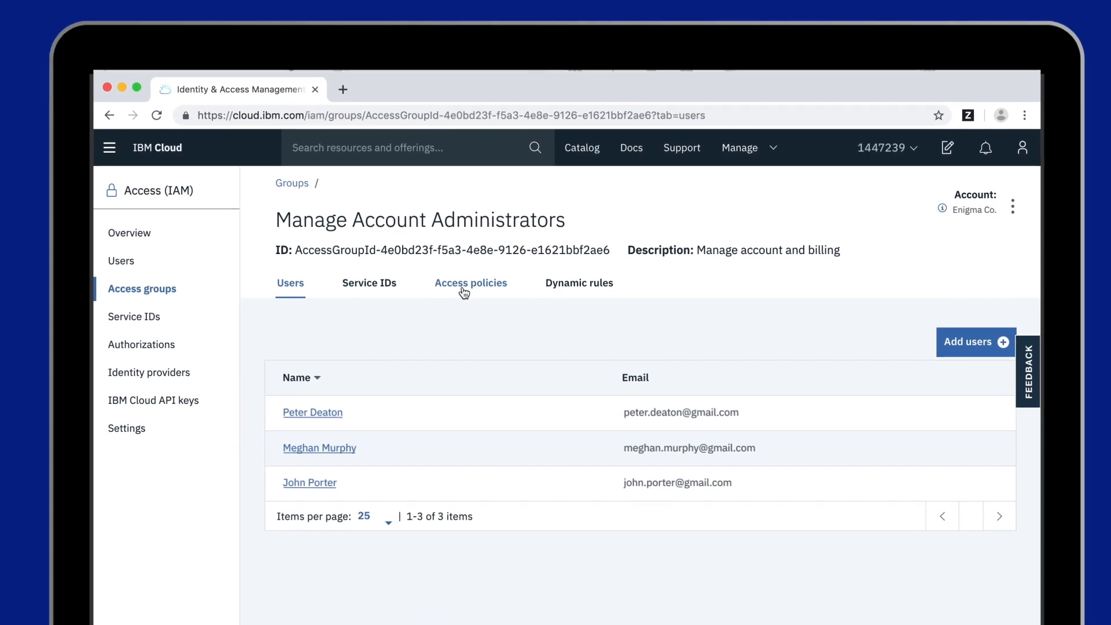
{"action": "left_click", "coordinate": [471, 282]}
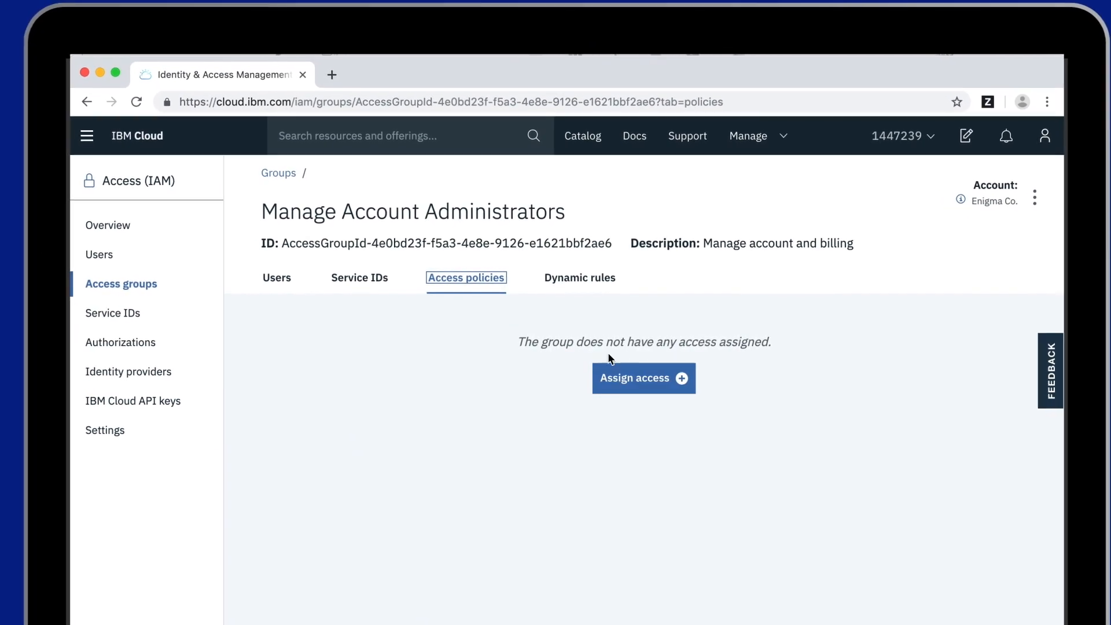
{"action": "left_click", "coordinate": [642, 377]}
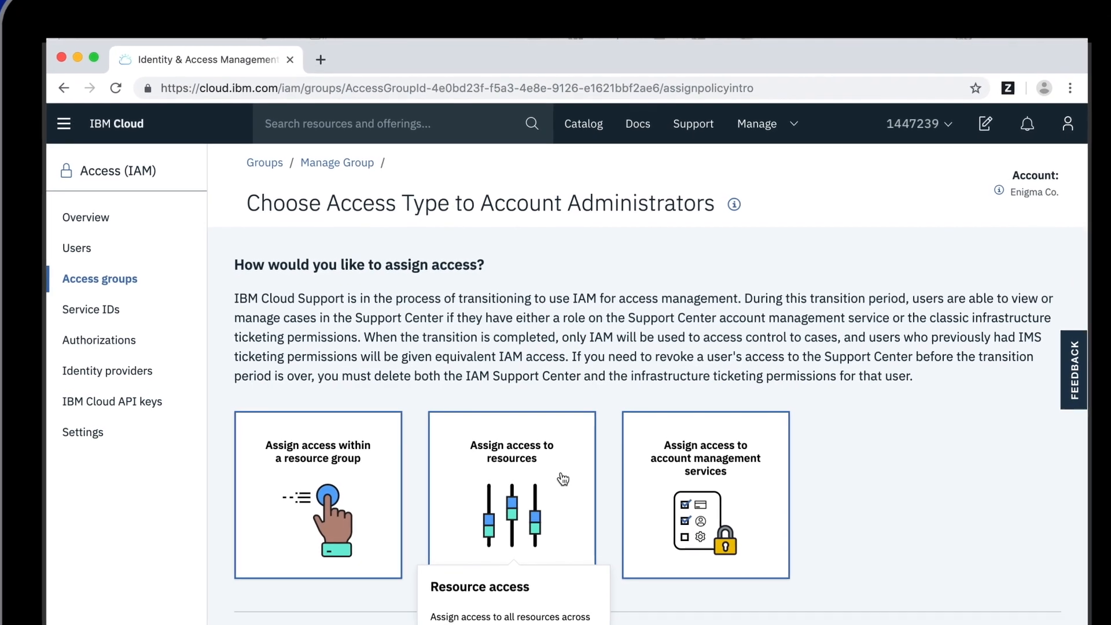
Step: Choose resource access for the group with Key Protect as the service
{"action": "left_click", "coordinate": [512, 494]}
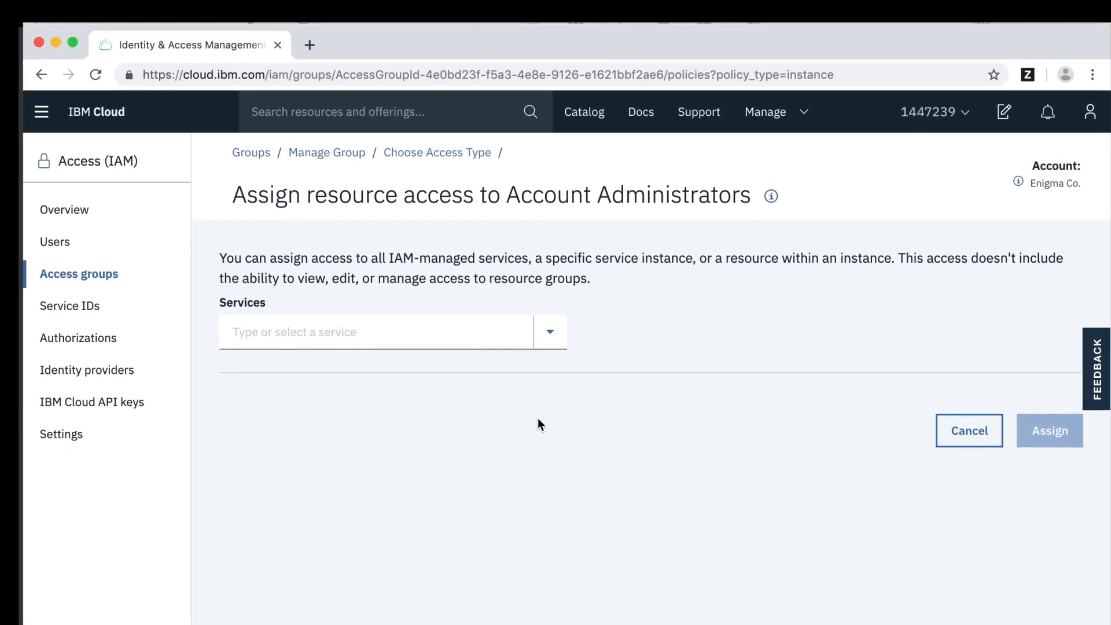
{"action": "left_click", "coordinate": [549, 332]}
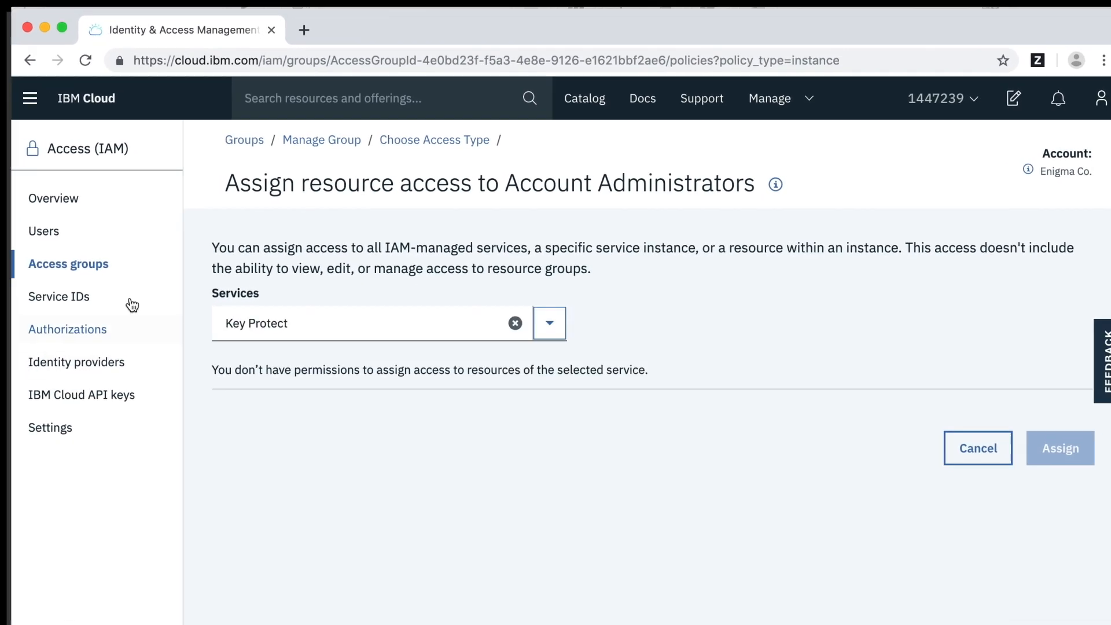
{"action": "left_click", "coordinate": [44, 231]}
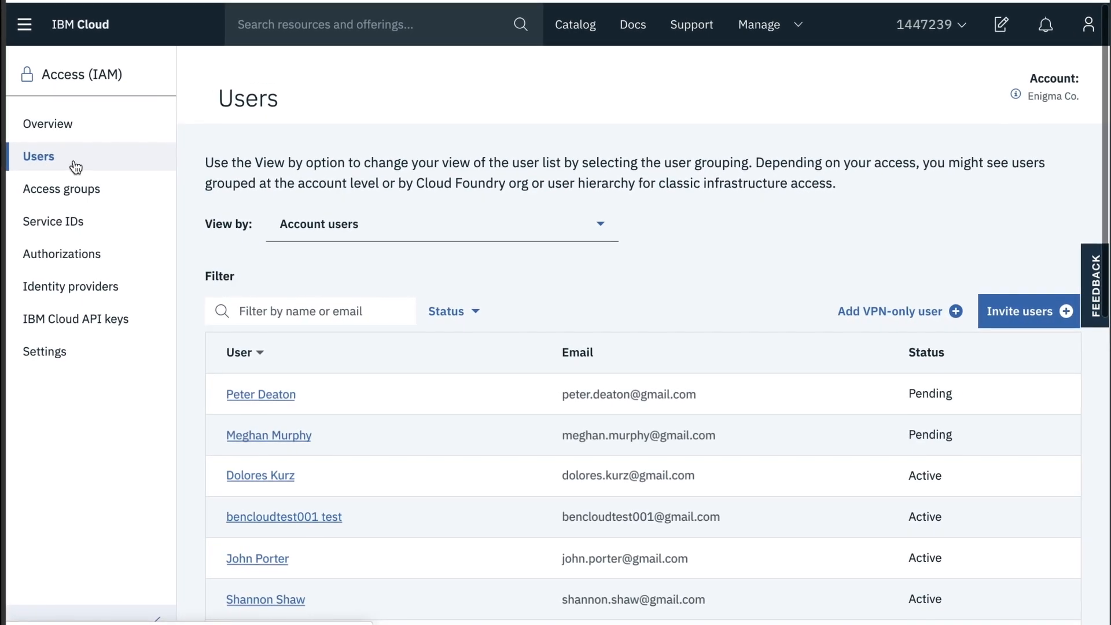
Step: From Users, start assigning new access to one user via their Access policies
{"action": "left_click", "coordinate": [284, 516]}
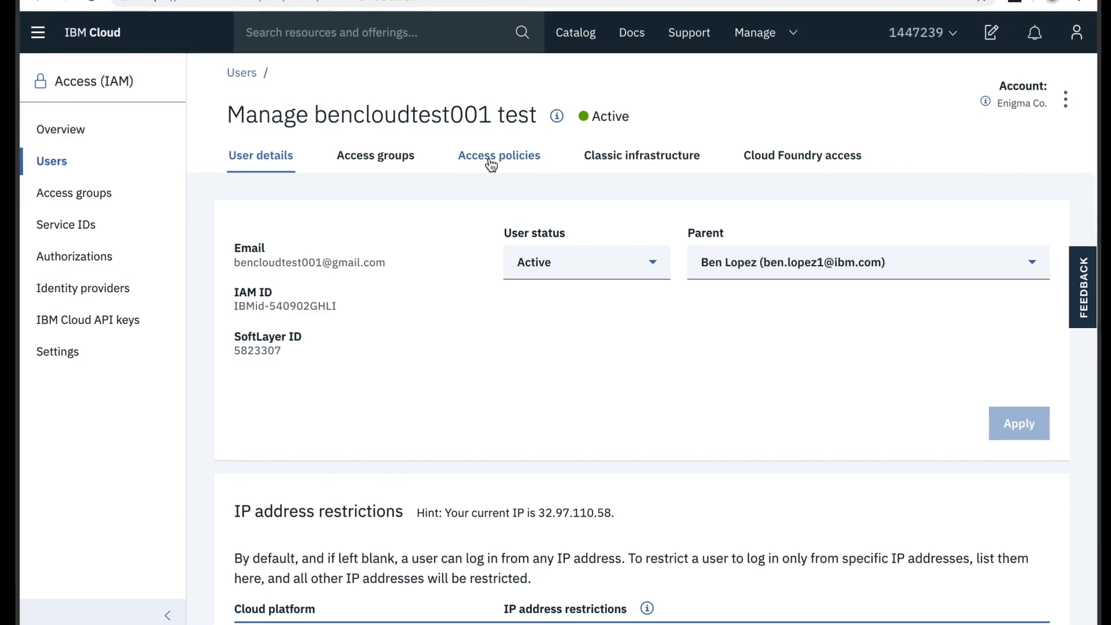
{"action": "left_click", "coordinate": [499, 155]}
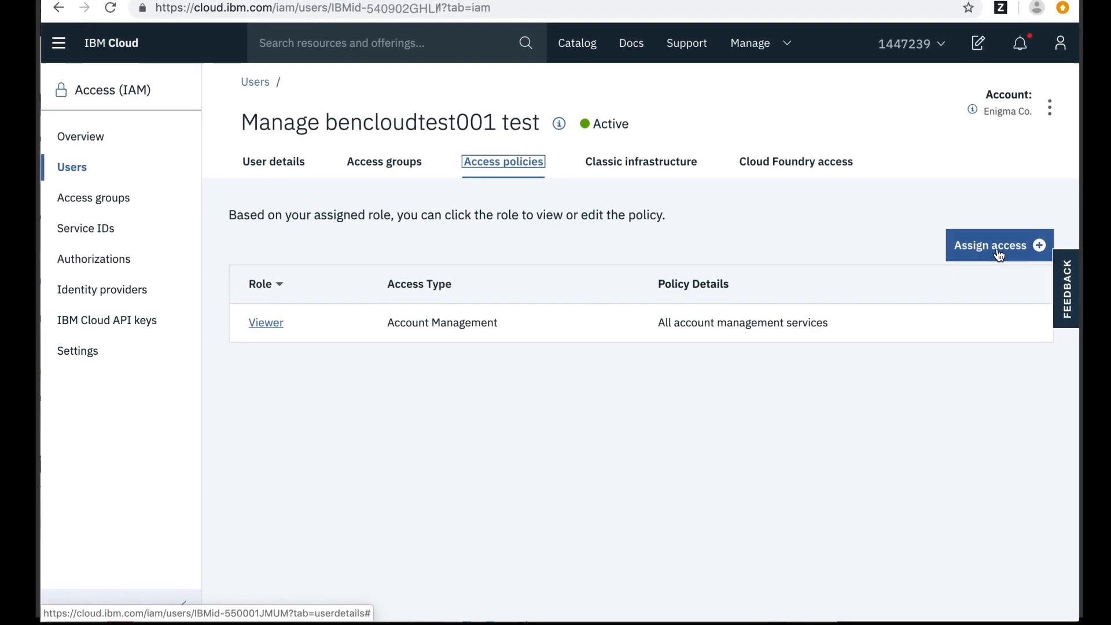
{"action": "left_click", "coordinate": [990, 244]}
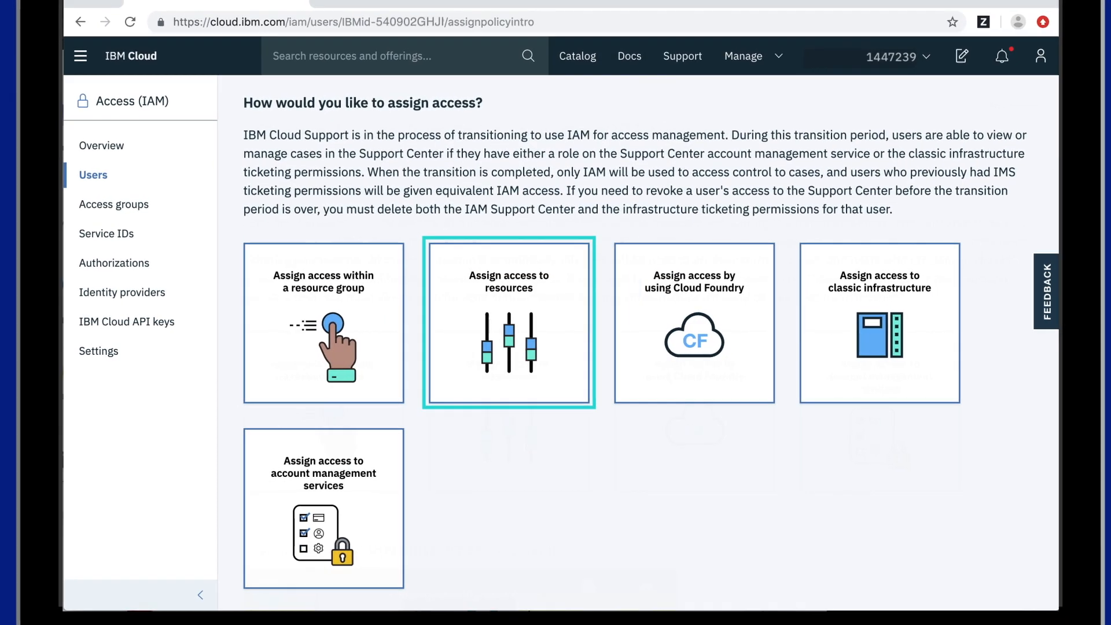
{"action": "left_click", "coordinate": [335, 501]}
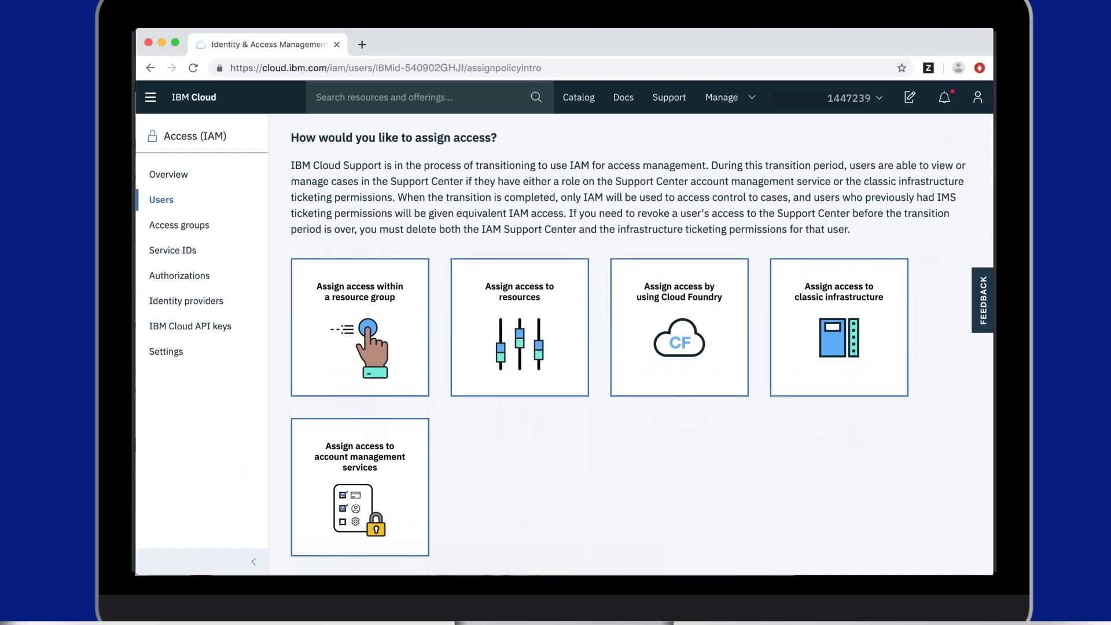
{"action": "left_click", "coordinate": [825, 328]}
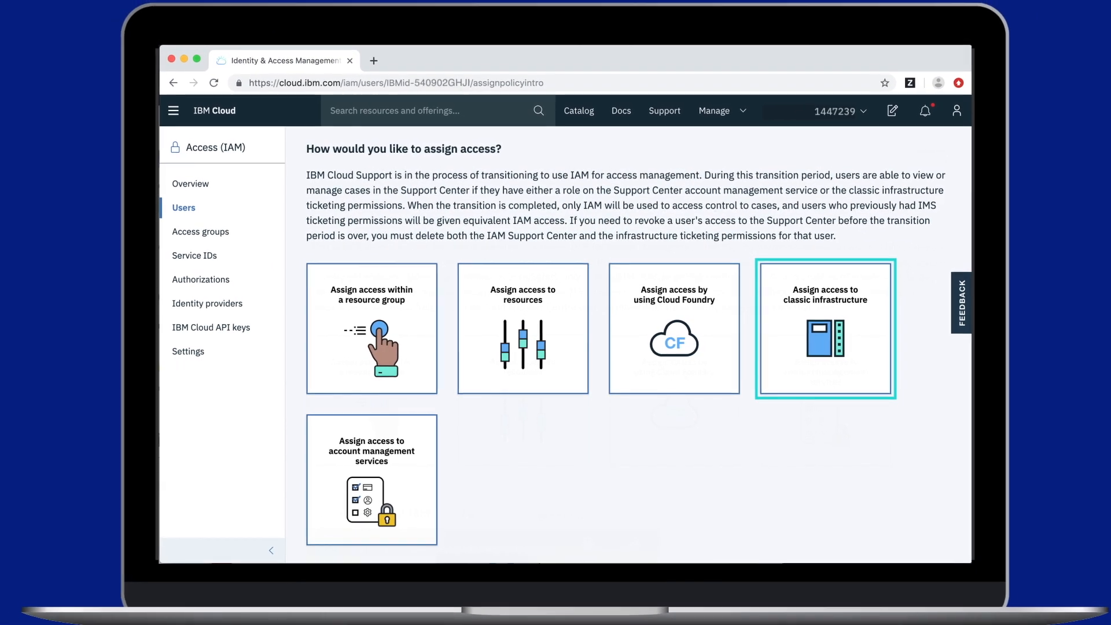
{"action": "left_click", "coordinate": [670, 330]}
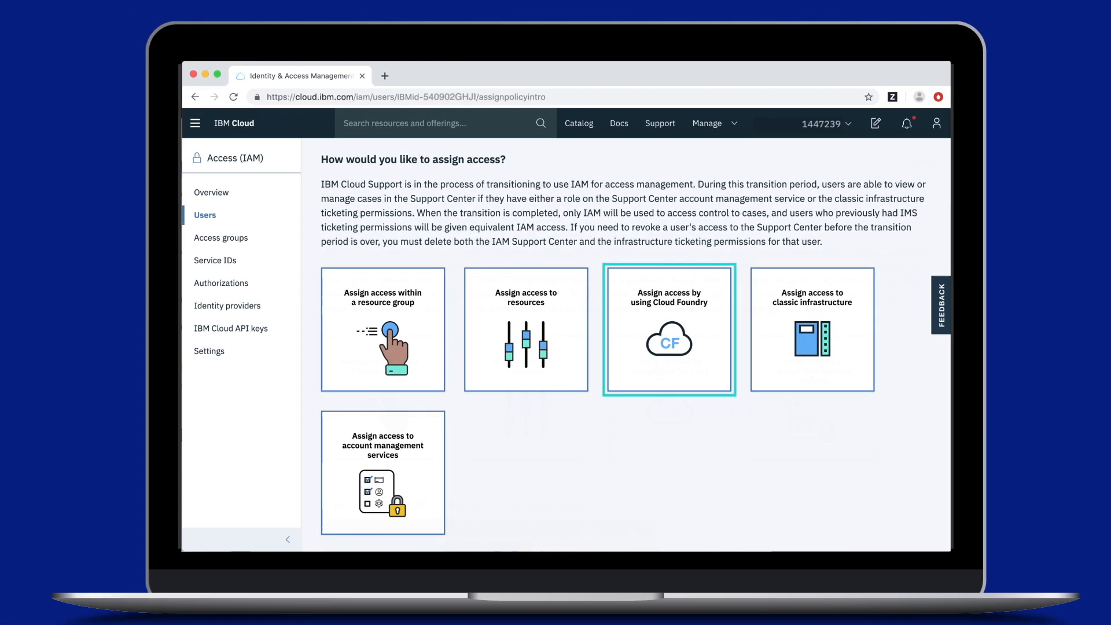